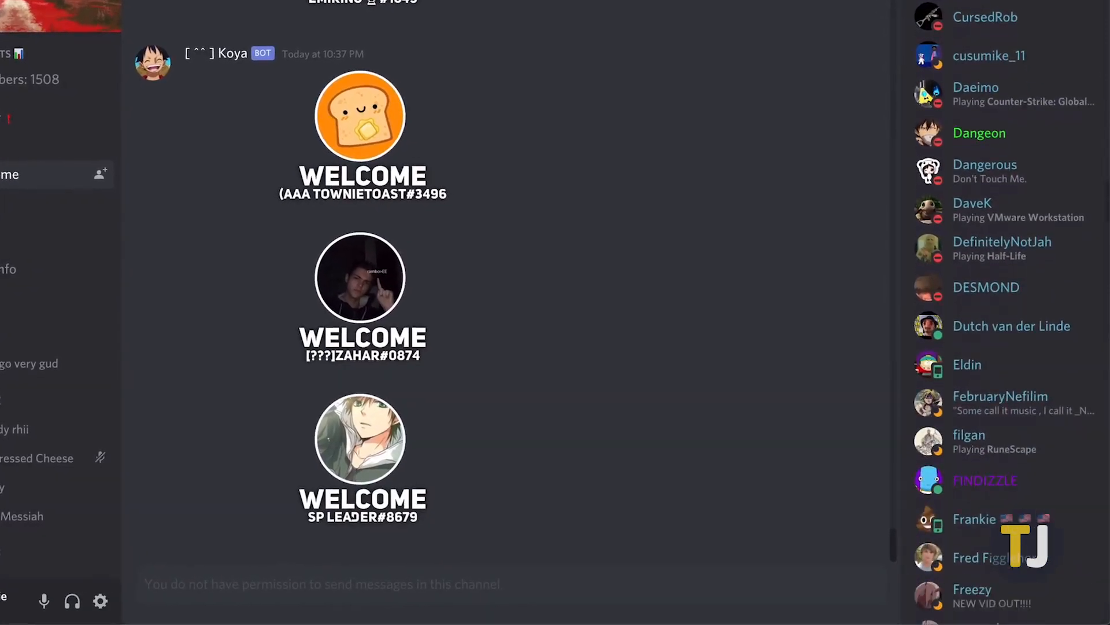
# Find the member playing Rust in the member list and start a direct message with them.
pyautogui.scroll(-3)
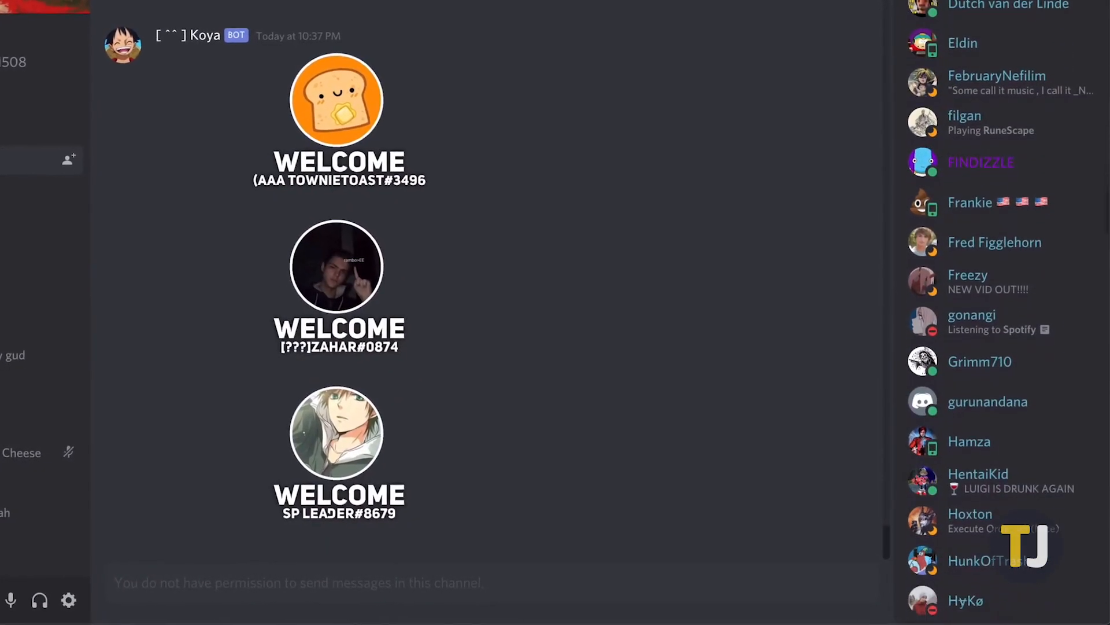
pyautogui.scroll(-3)
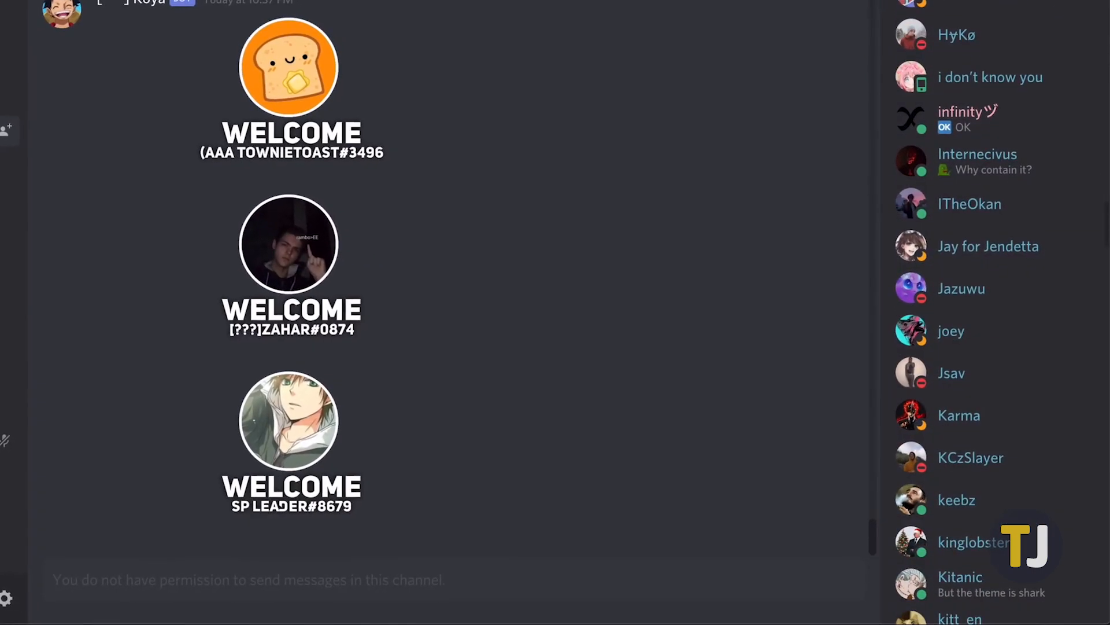
pyautogui.scroll(-3)
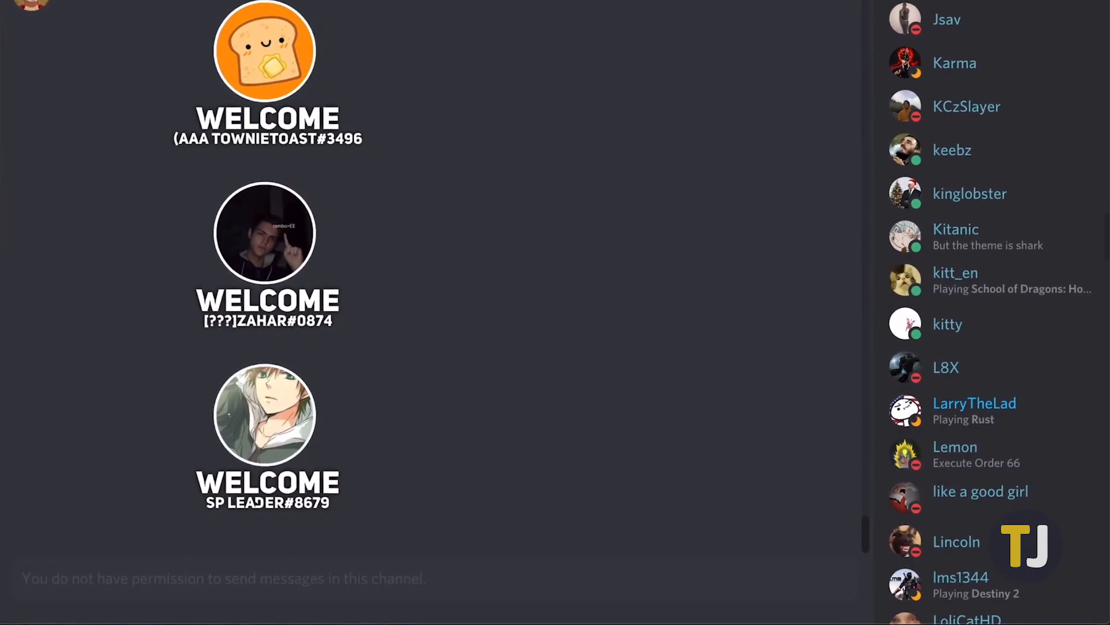
pyautogui.scroll(-3)
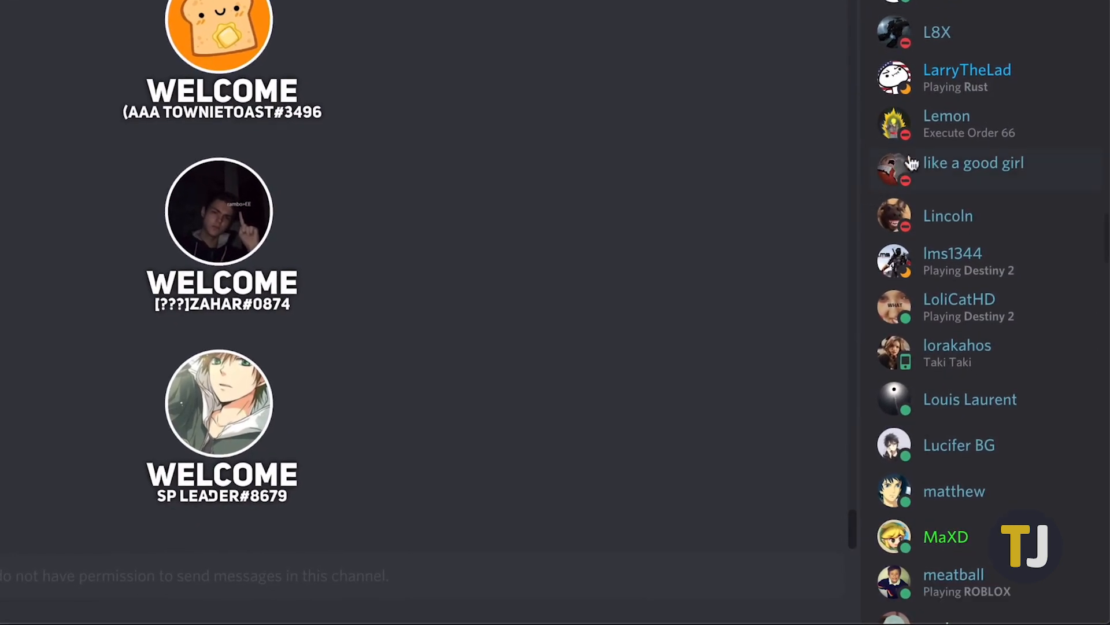
pyautogui.rightClick(966, 70)
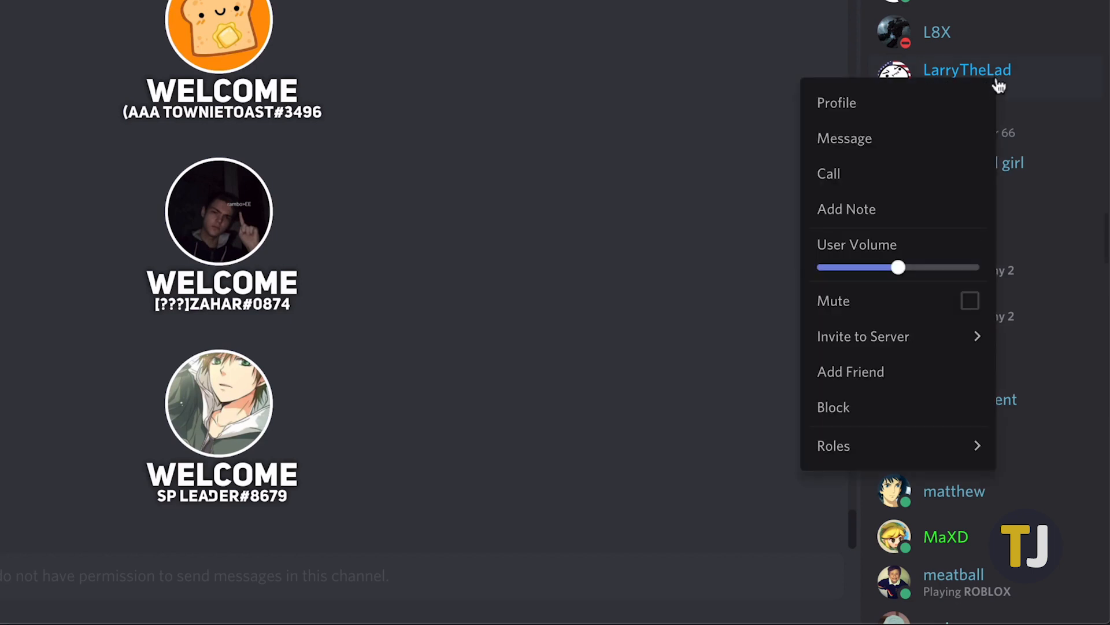
pyautogui.click(845, 138)
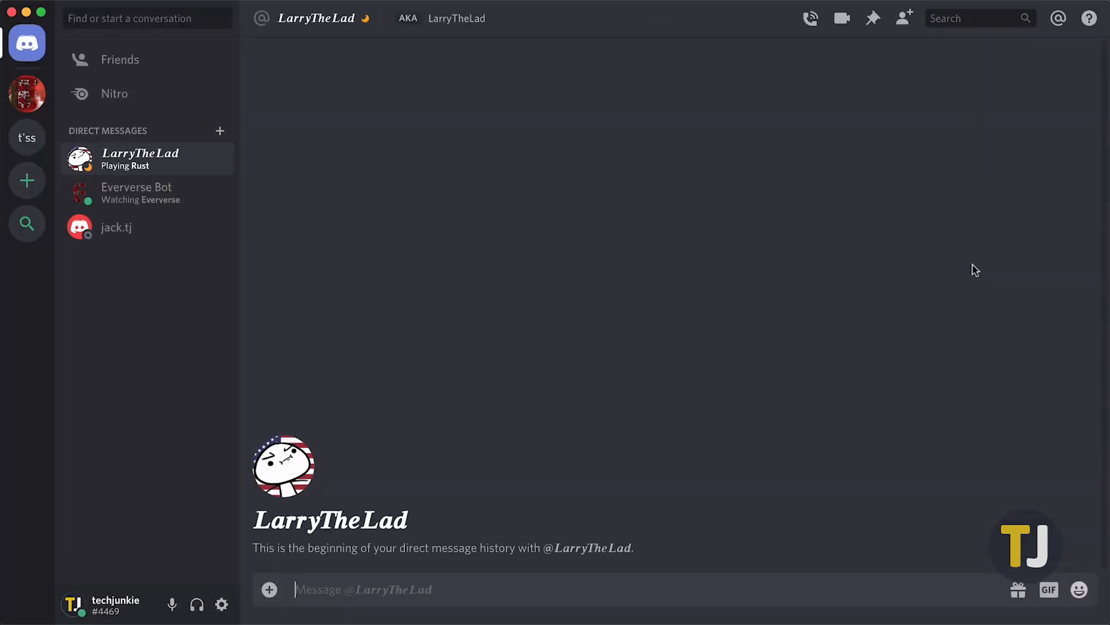
# Send the greeting "Hi there!" and open the Privacy & Safety page in User Settings.
pyautogui.write('Hi th')
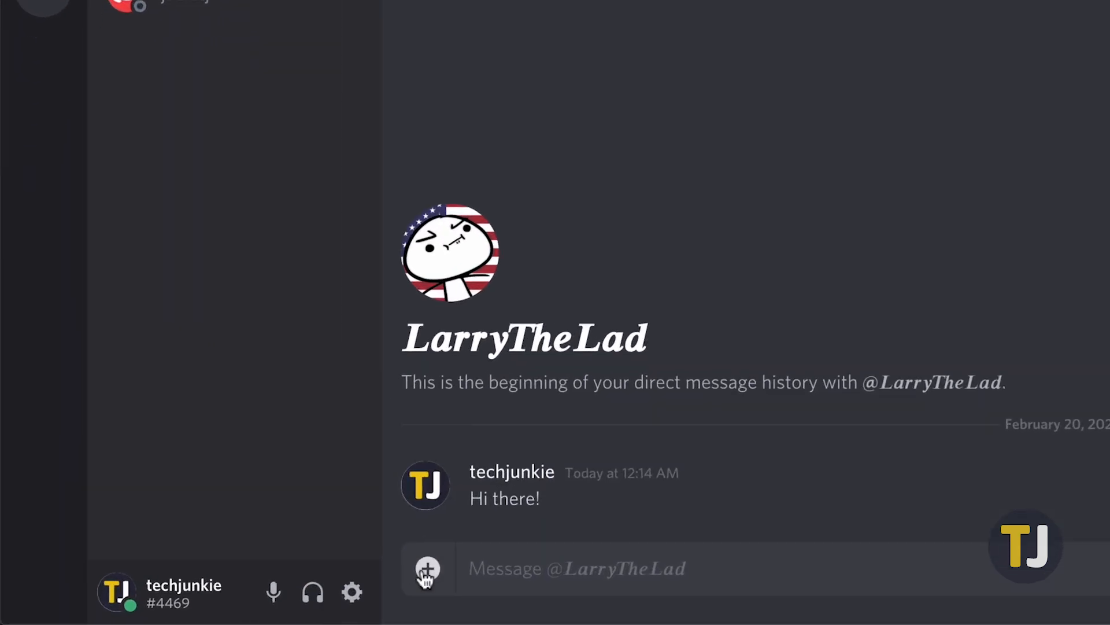
pyautogui.click(352, 593)
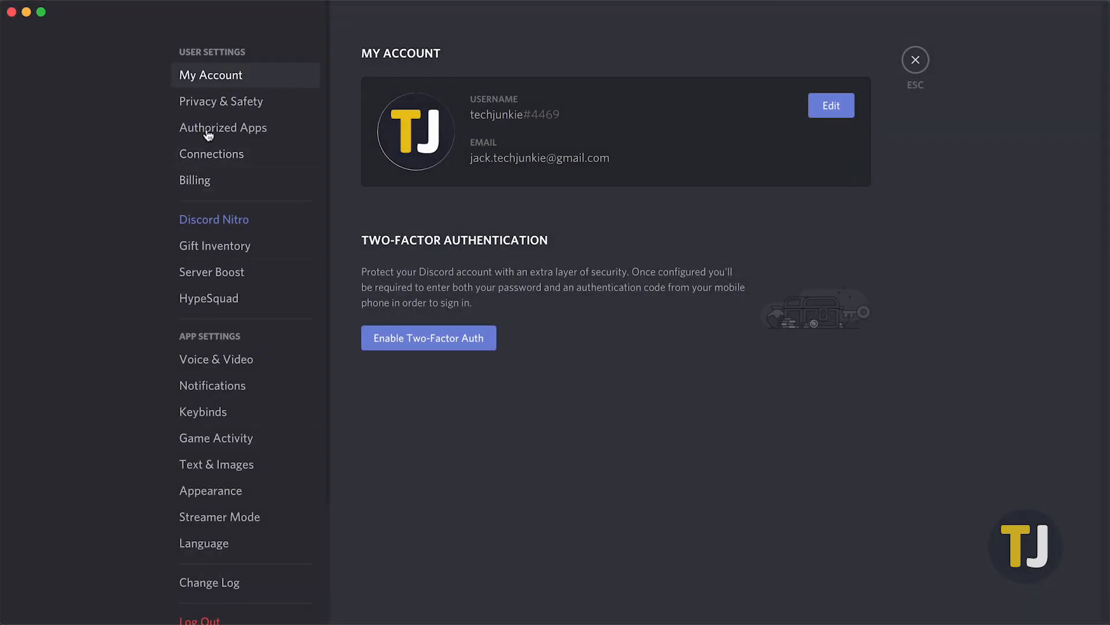
pyautogui.click(221, 101)
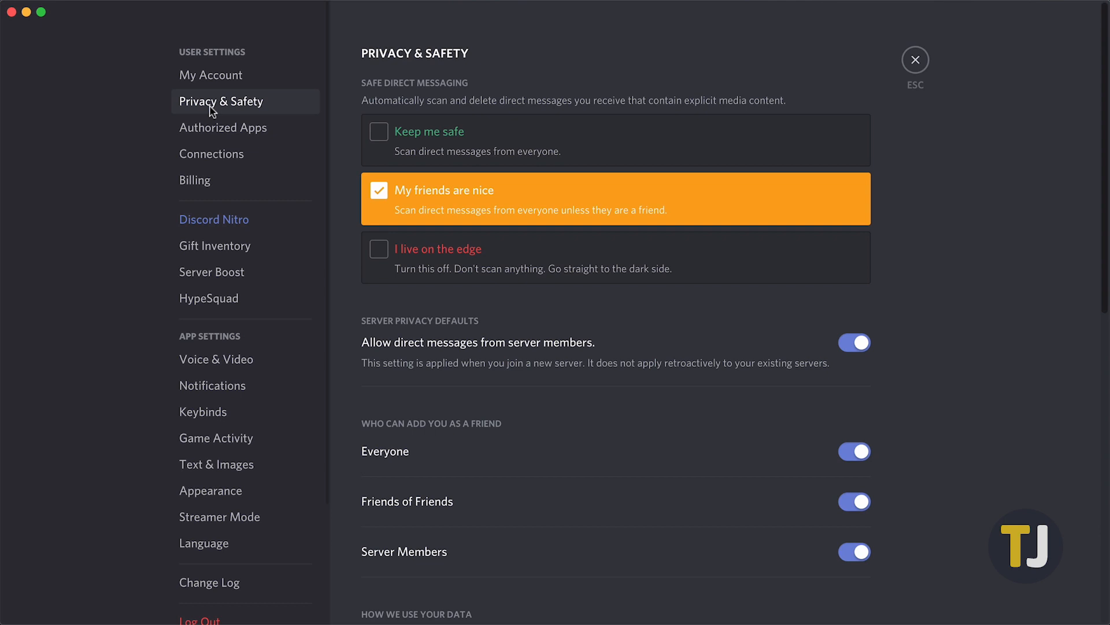